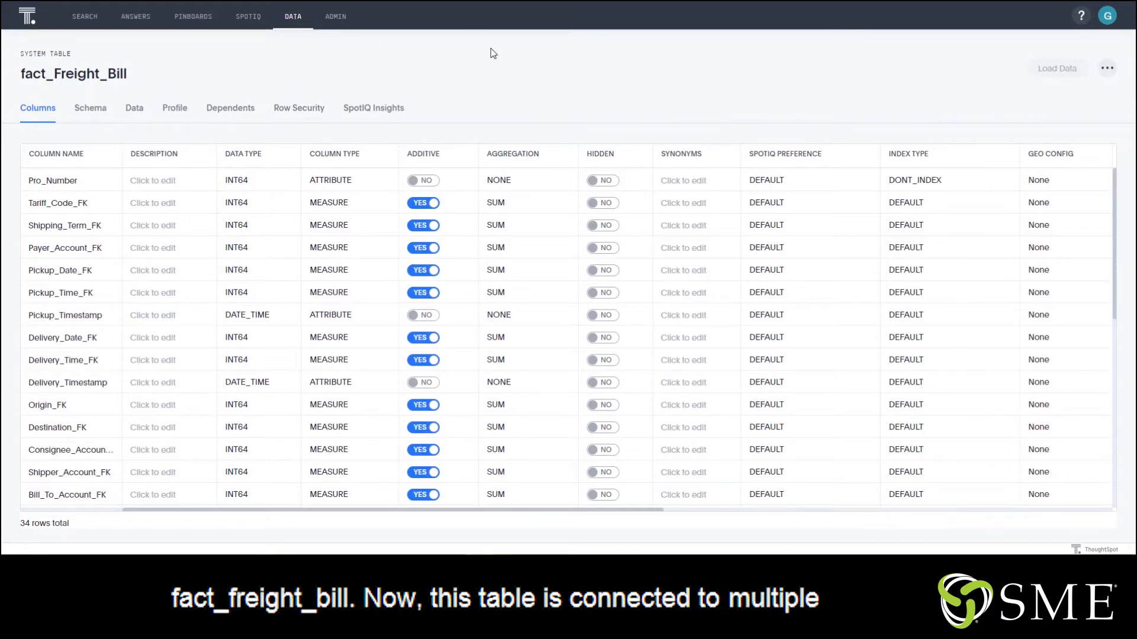
Step: Show the fact_Freight_Bill schema with its joins to location, date, time, tariff and account dimensions
{"action": "left_click", "coordinate": [90, 108]}
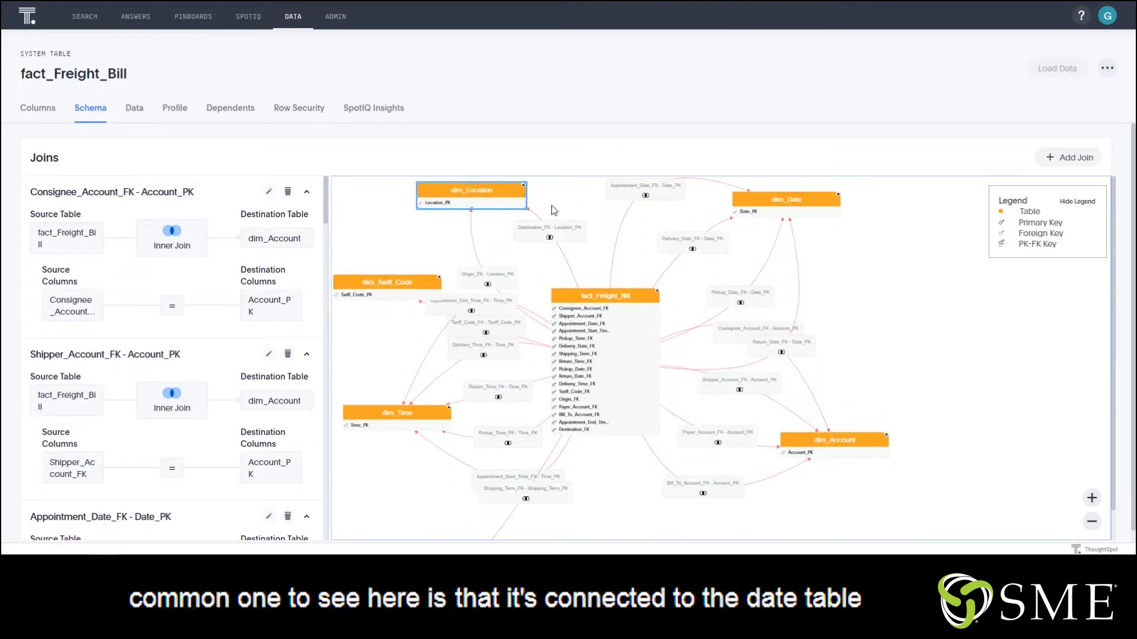
{"action": "mouse_move", "coordinate": [707, 199]}
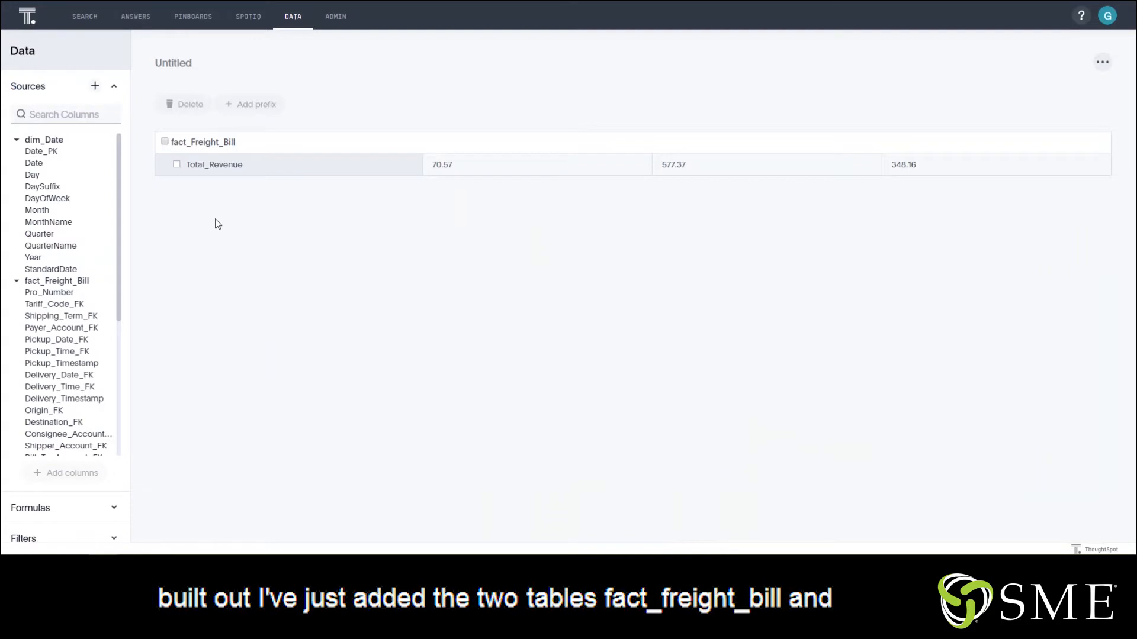
{"action": "mouse_move", "coordinate": [51, 292]}
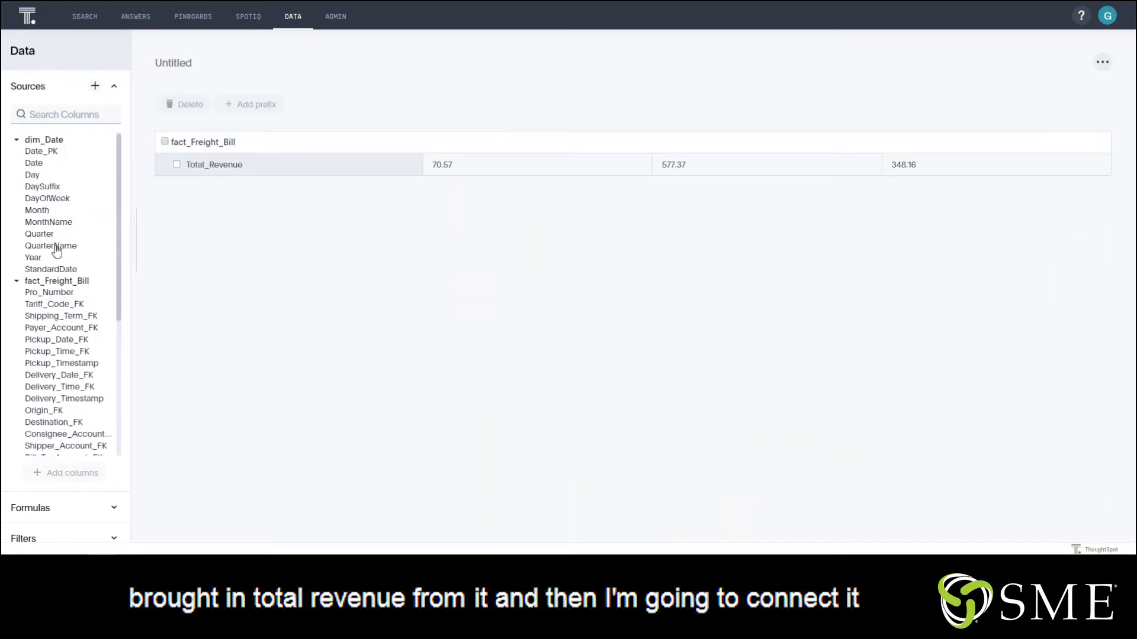
{"action": "mouse_move", "coordinate": [124, 189]}
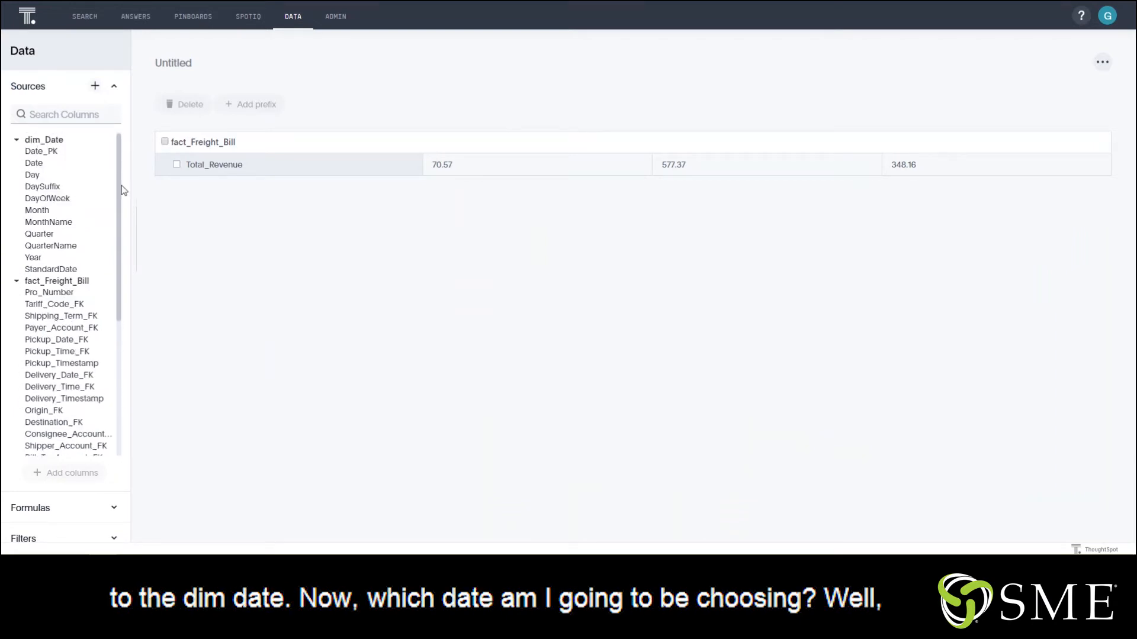
{"action": "mouse_move", "coordinate": [155, 203]}
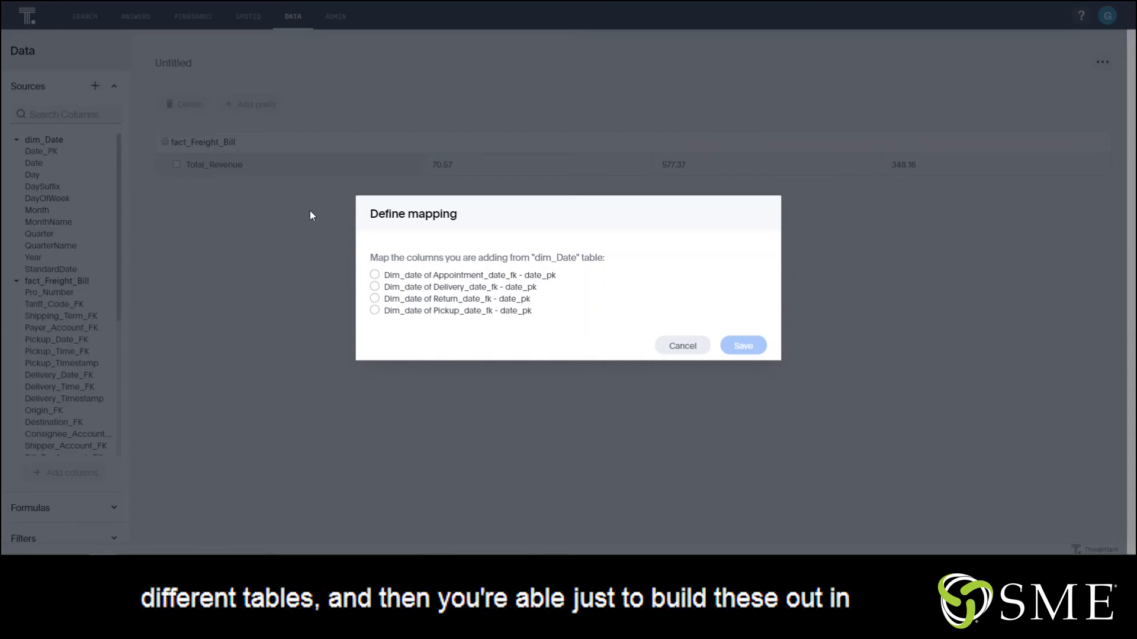
{"action": "mouse_move", "coordinate": [681, 344]}
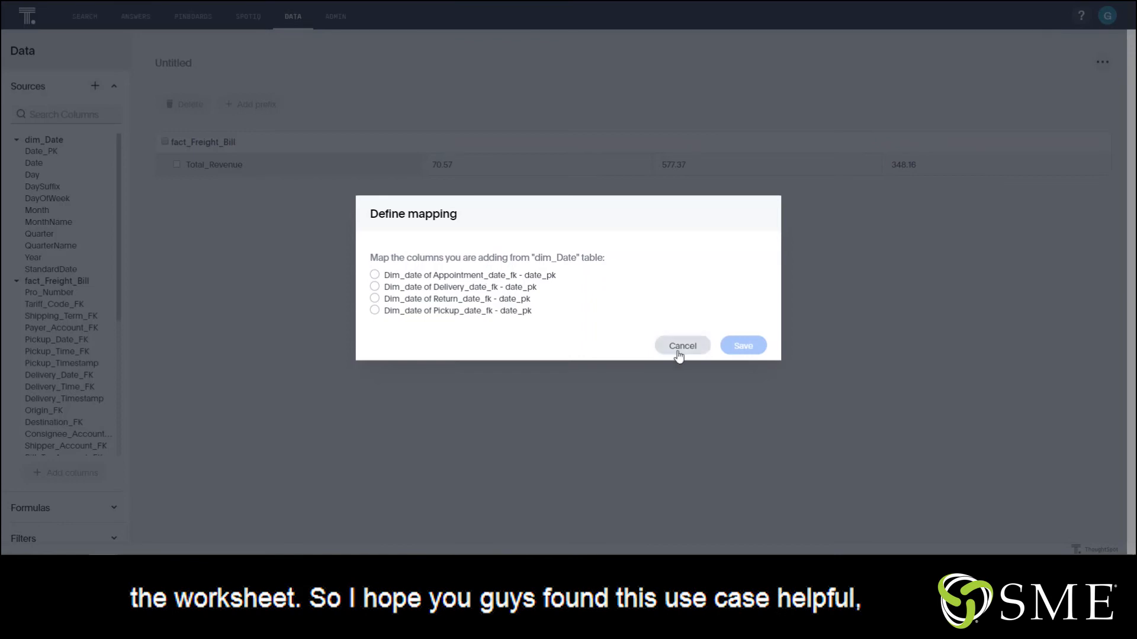
{"action": "left_click", "coordinate": [680, 345]}
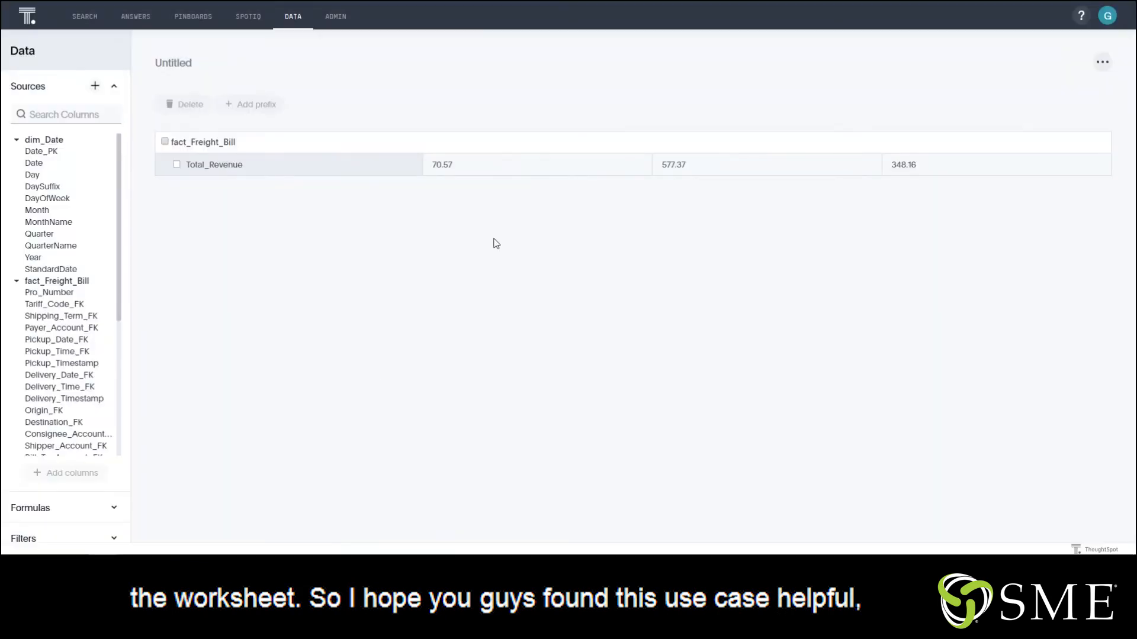